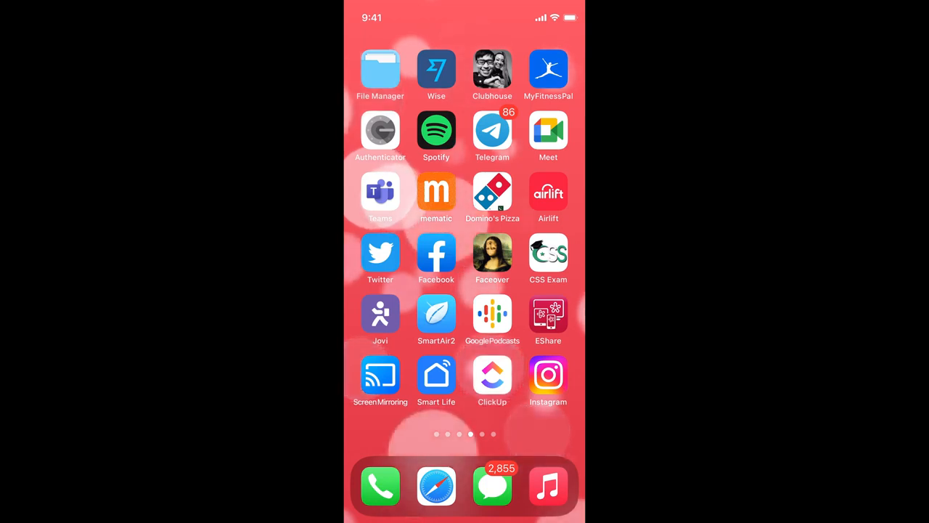
# Launch the Facebook app from the home screen to reach the news feed
pyautogui.click(435, 254)
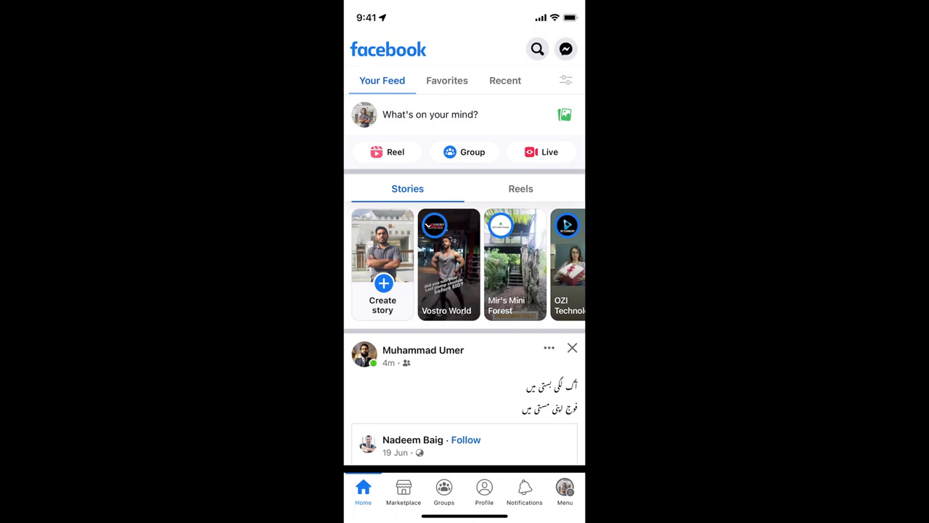
# Switch from the personal profile to acting as the business Page via the menu's profile switcher
pyautogui.click(564, 491)
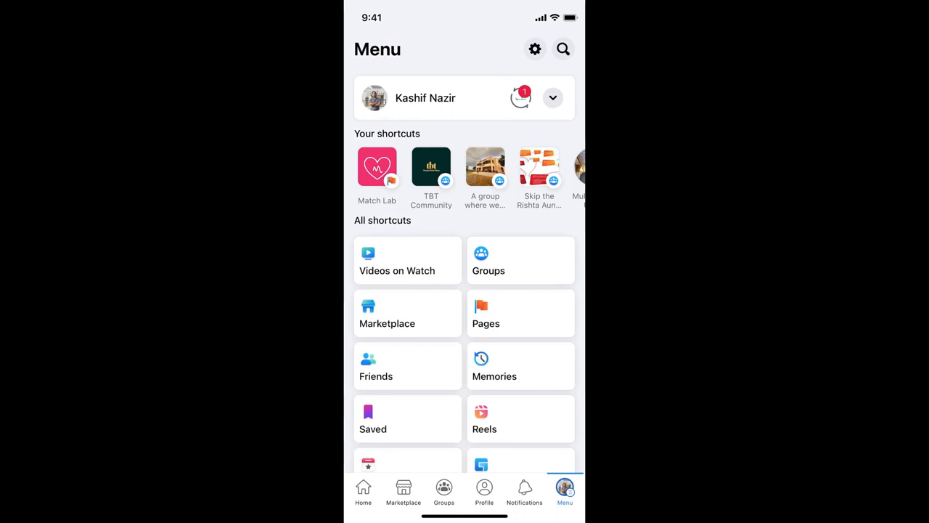
pyautogui.click(552, 97)
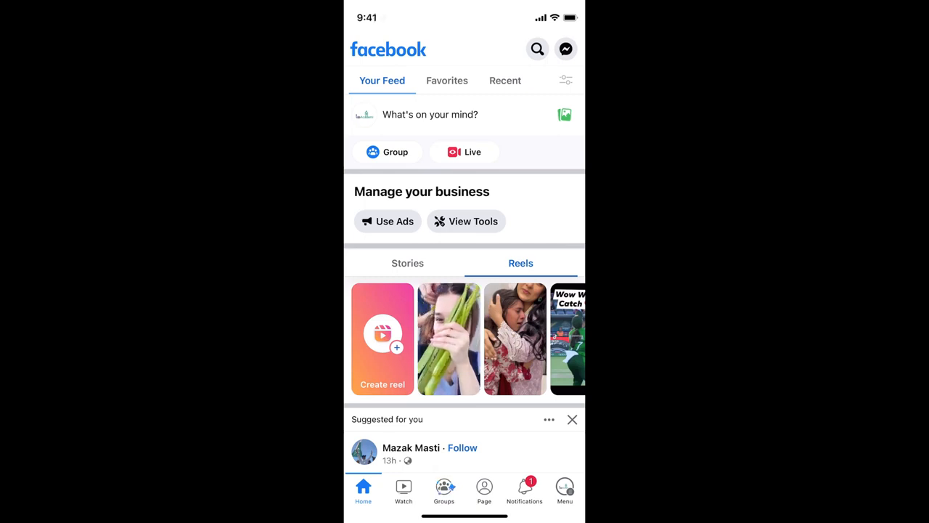
# Reach the Page's Professional Dashboard from the menu shortcuts, showing setup progress 4 of 12
pyautogui.click(565, 491)
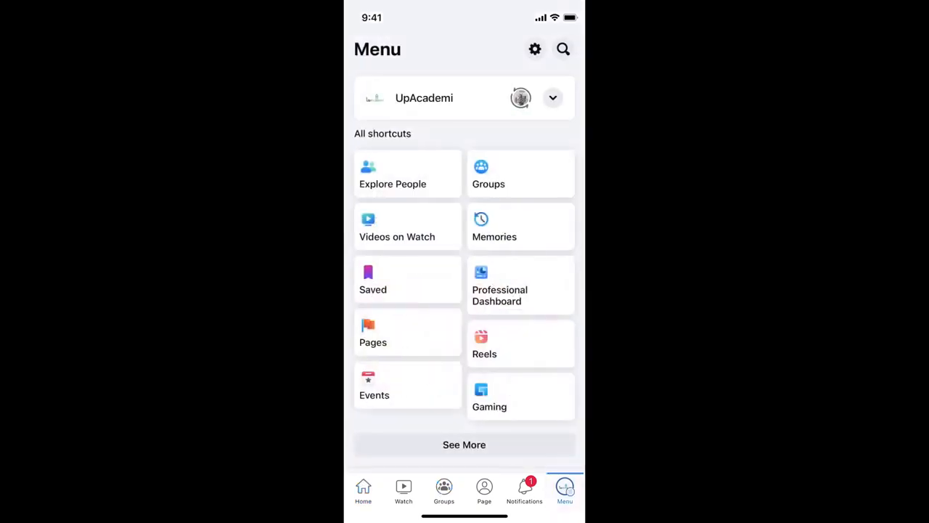
pyautogui.scroll(-3)
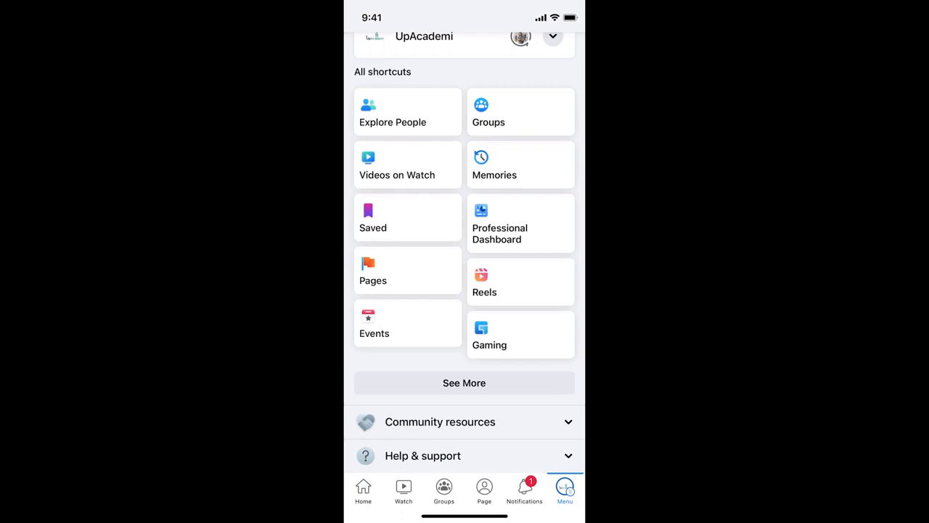
pyautogui.click(500, 224)
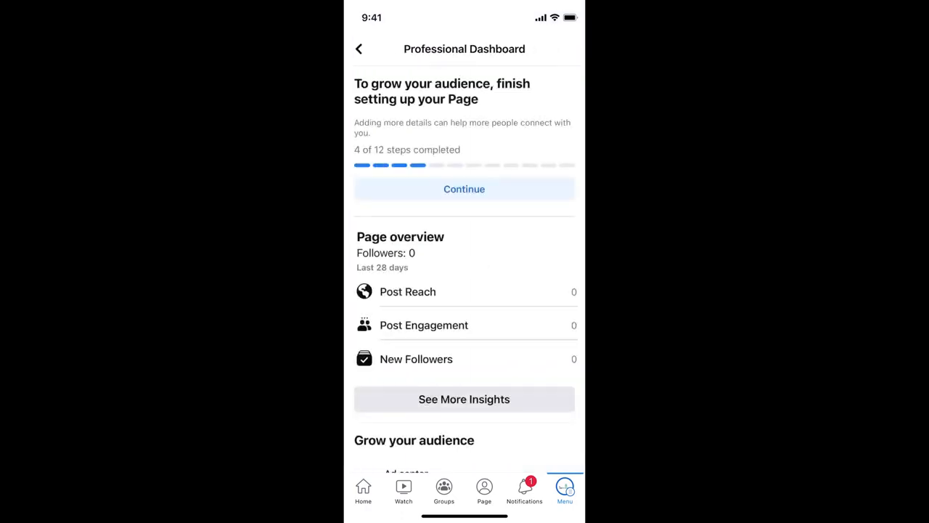
# Scroll the Professional Dashboard down toward the Page access settings
pyautogui.scroll(-3)
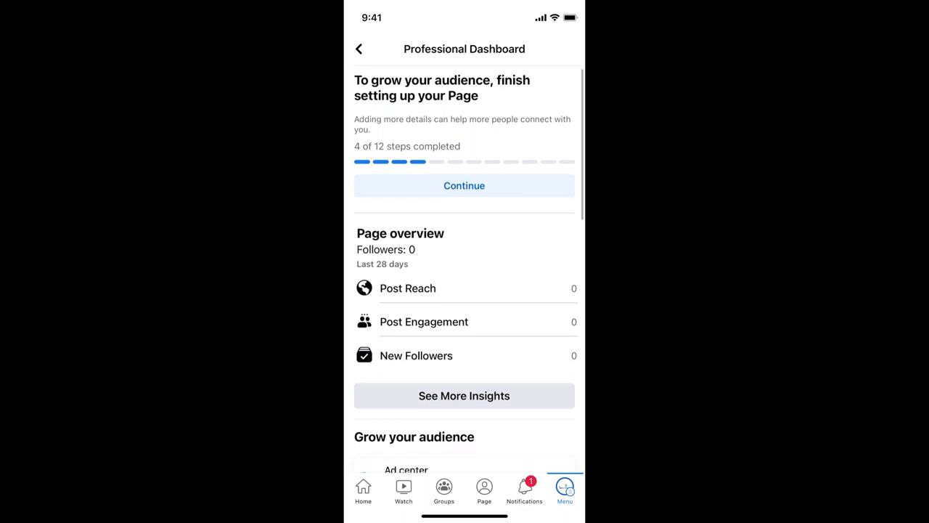
pyautogui.scroll(-3)
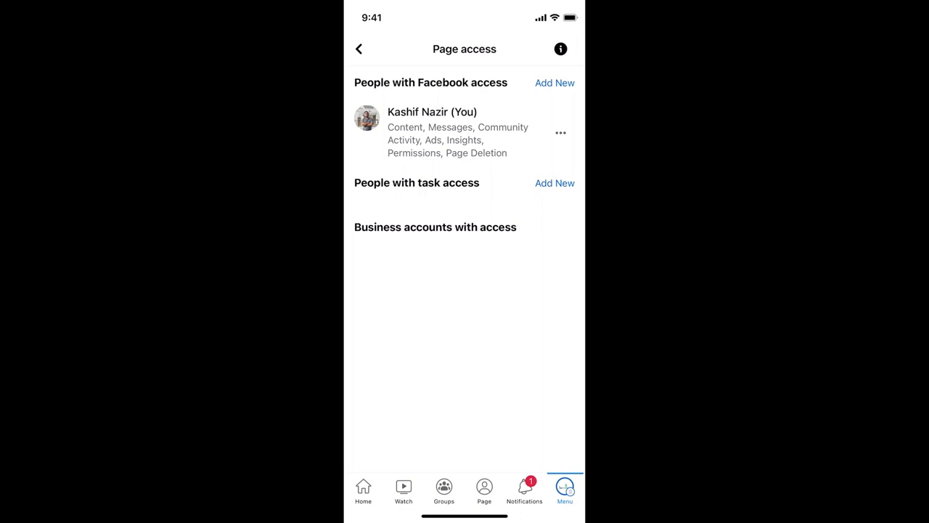
# Start adding a new person with Facebook access and search for 'ubaid'
pyautogui.click(555, 82)
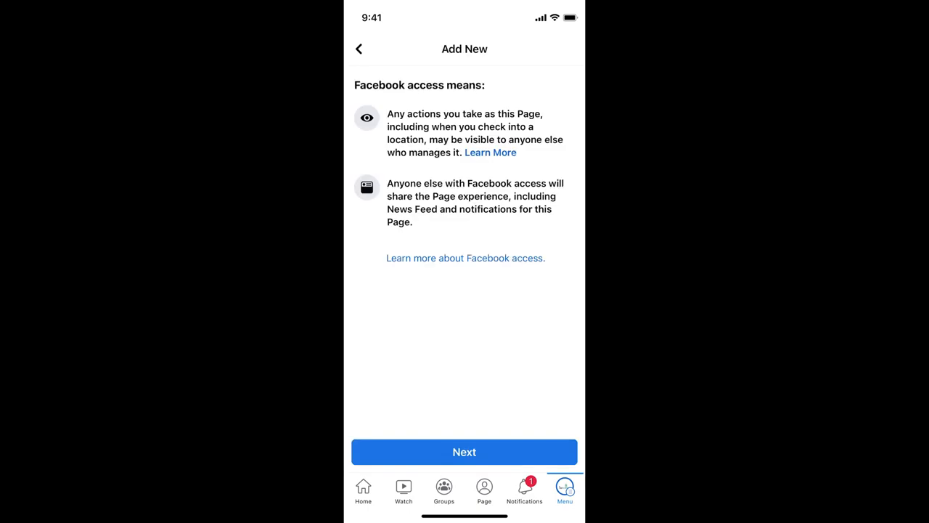
pyautogui.click(465, 452)
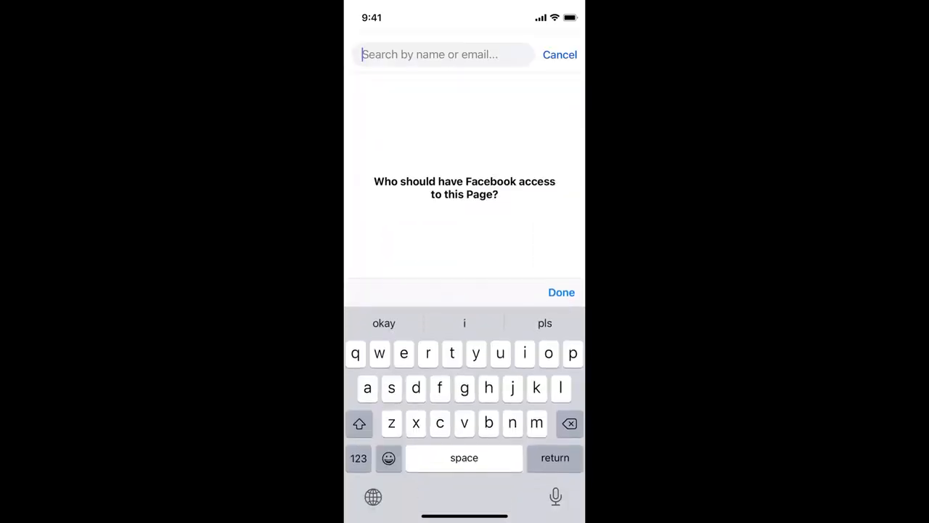
pyautogui.write('ubaid')
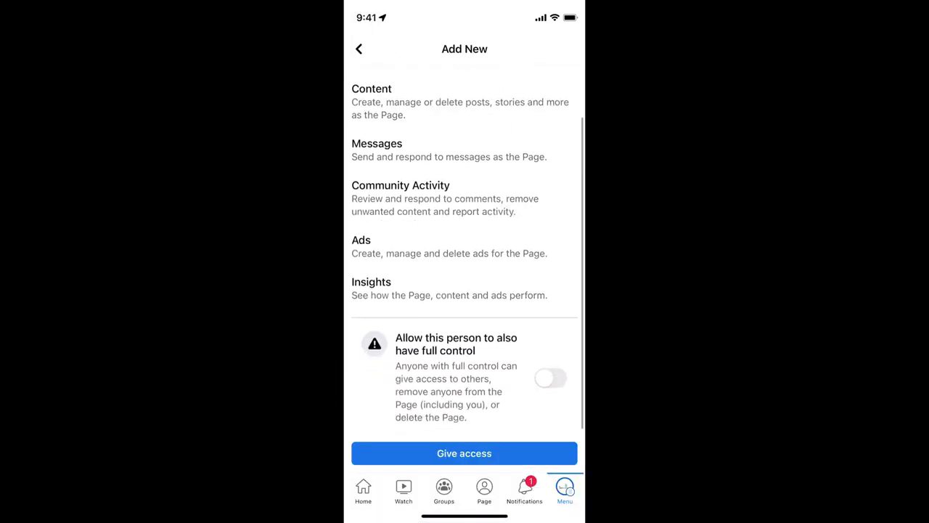
pyautogui.scroll(-3)
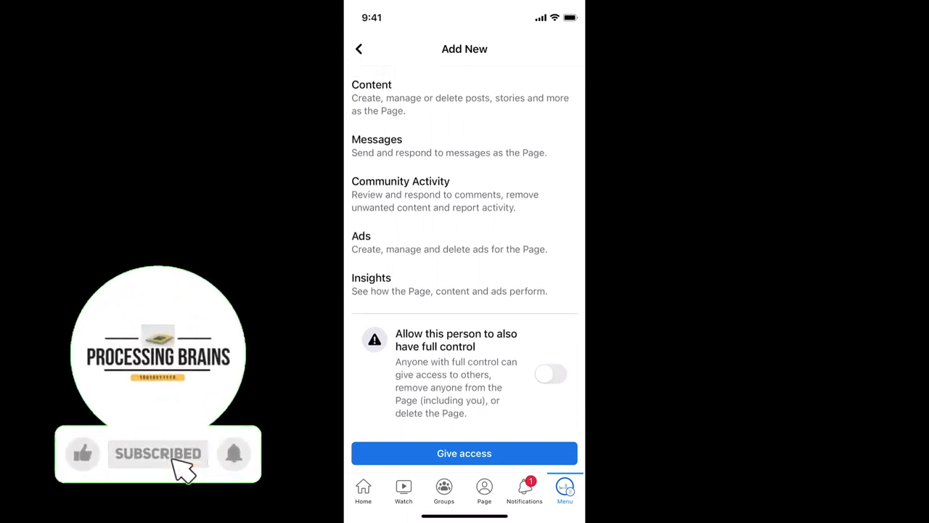
pyautogui.click(83, 453)
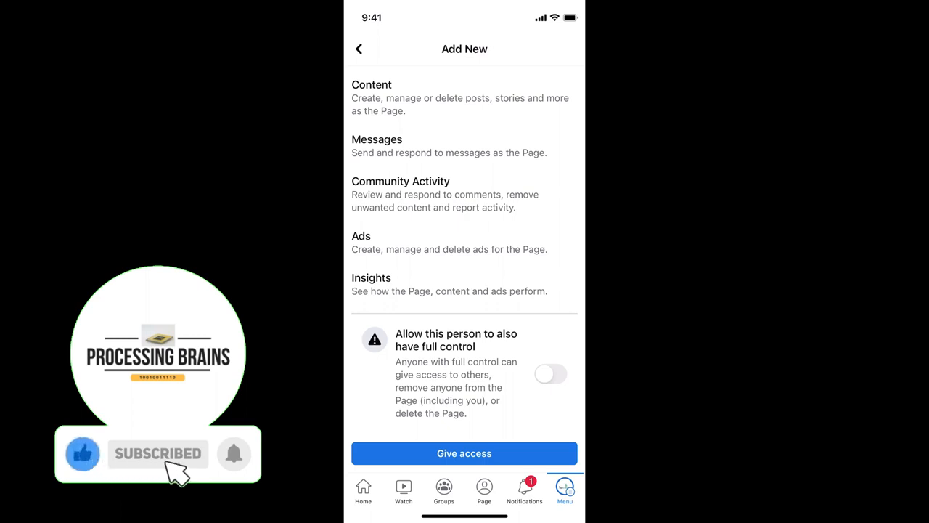
pyautogui.click(234, 453)
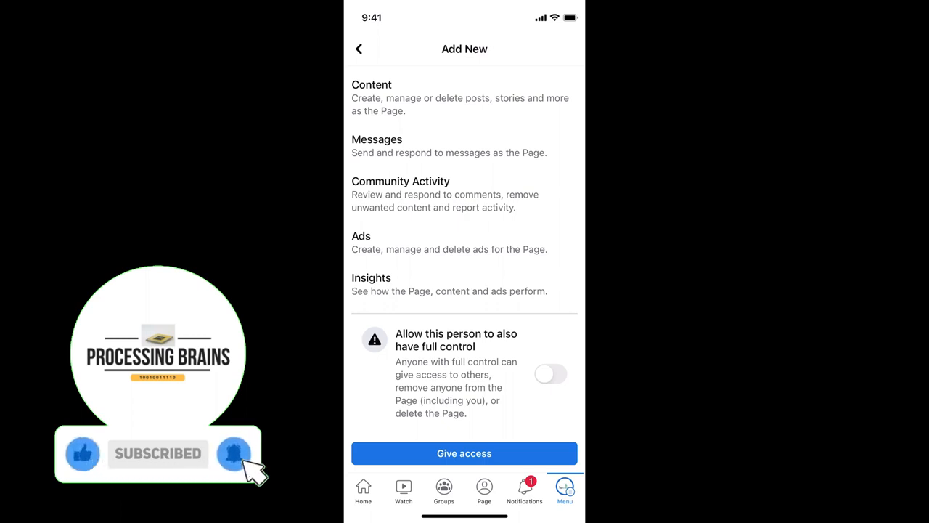